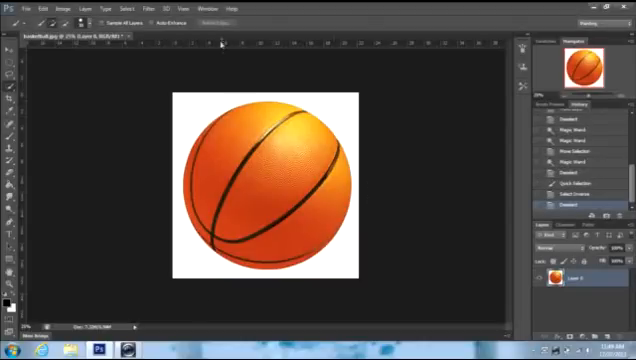
mouse_move(388, 86)
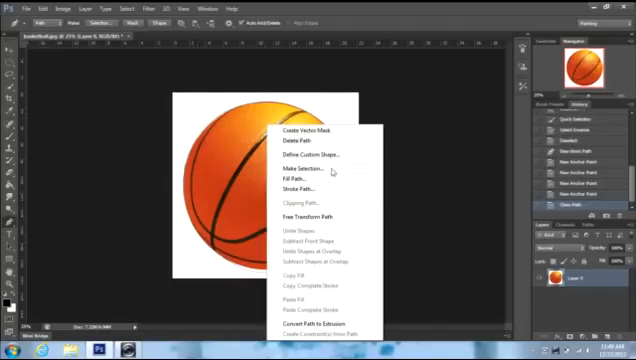
- Convert the traced pen path around the basketball into a selection via Make Selection
click(296, 168)
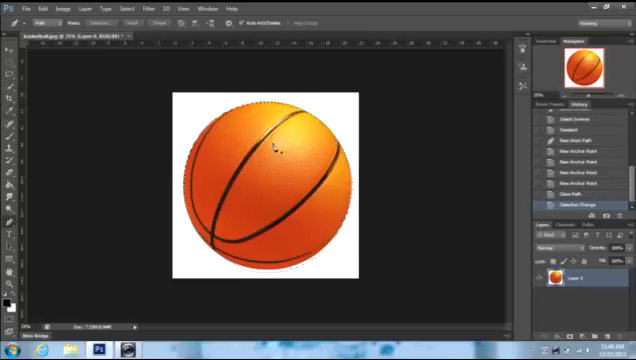